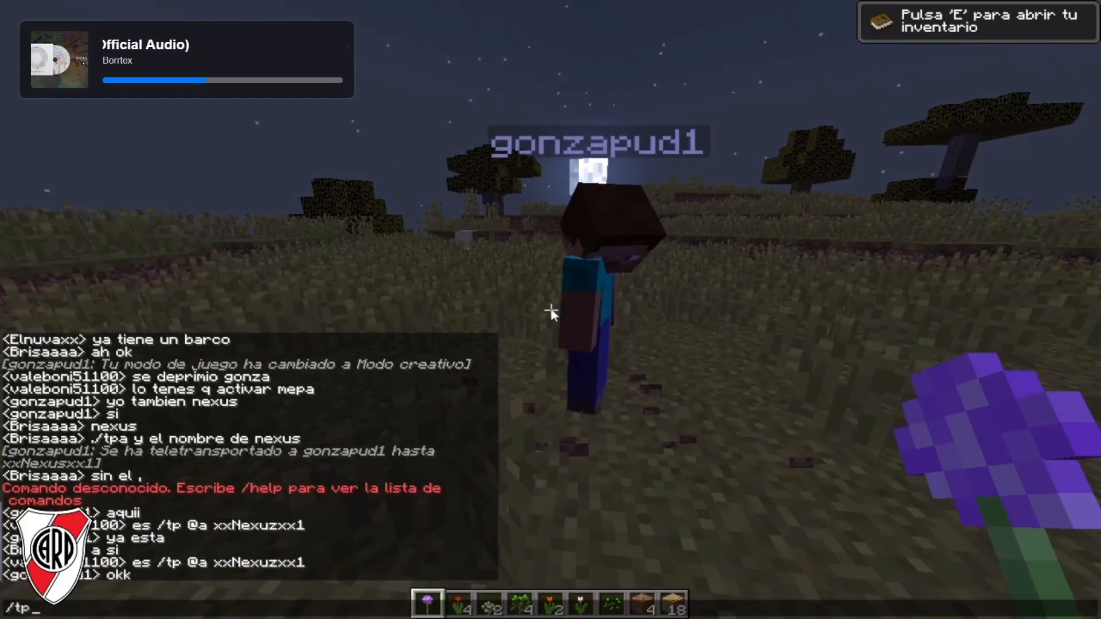
# Reach the melody-monitor Releases page and download the Melody.Monitor.zip asset.
pyautogui.write('vakebo')
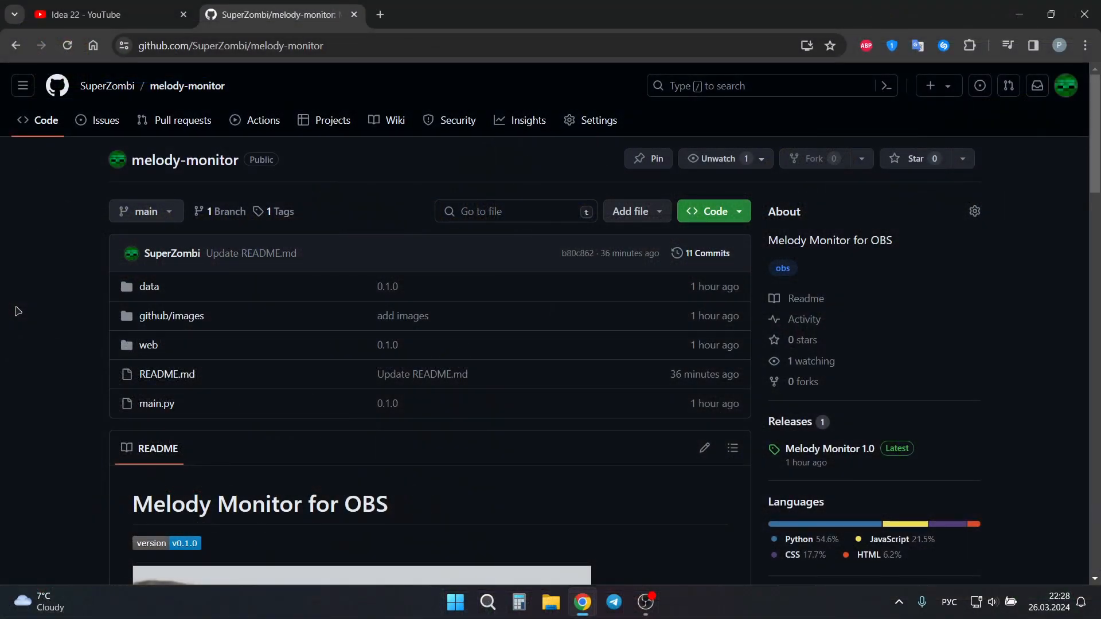
pyautogui.scroll(-3)
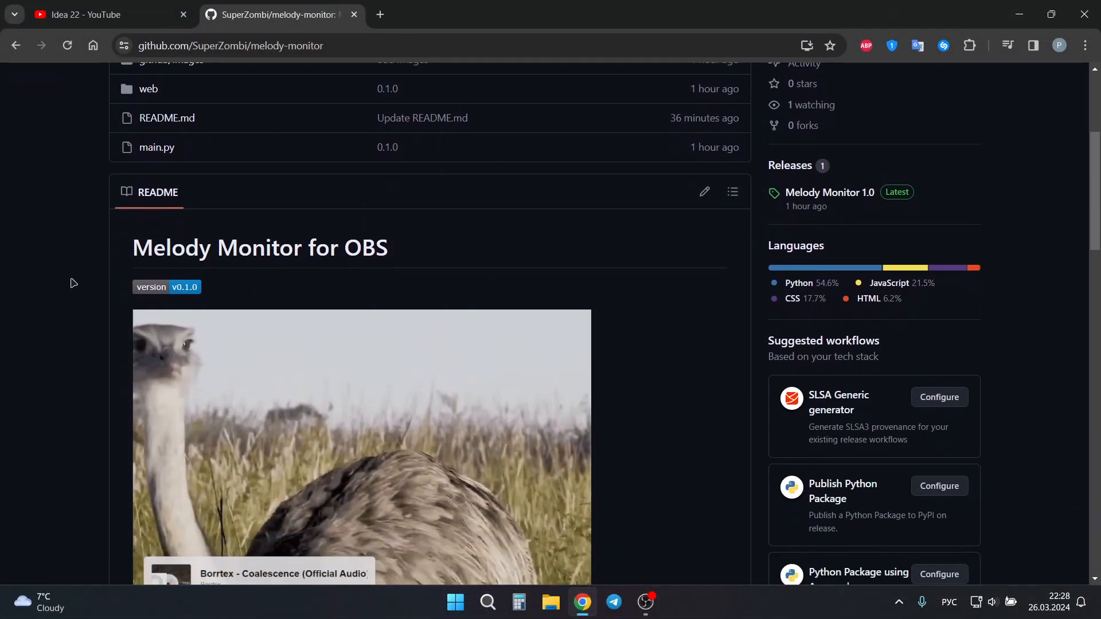
pyautogui.scroll(-3)
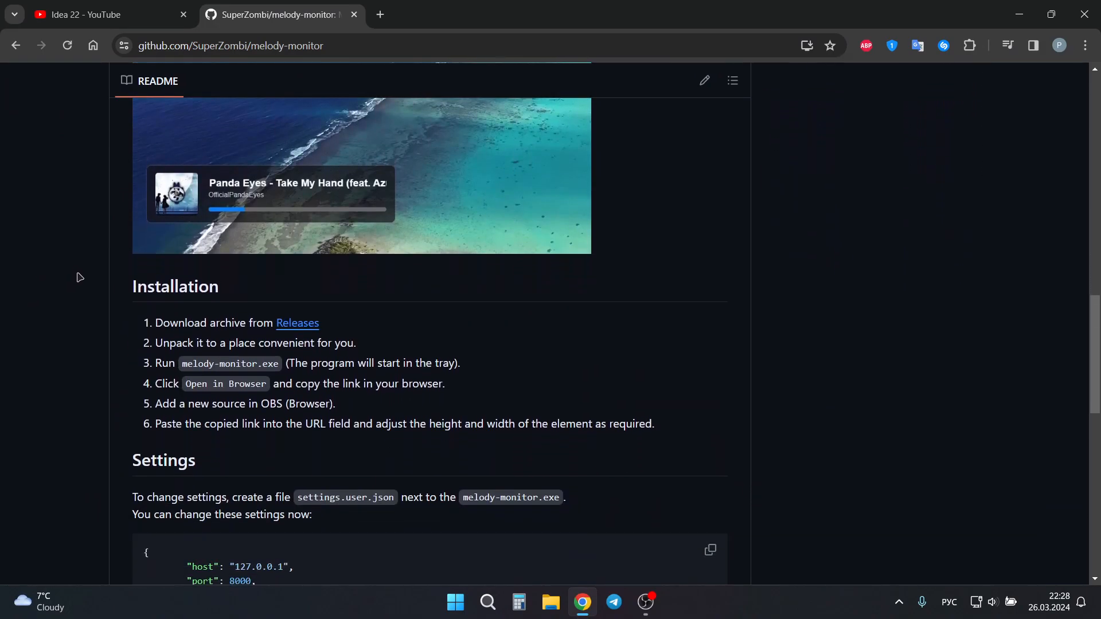
pyautogui.moveTo(296, 331)
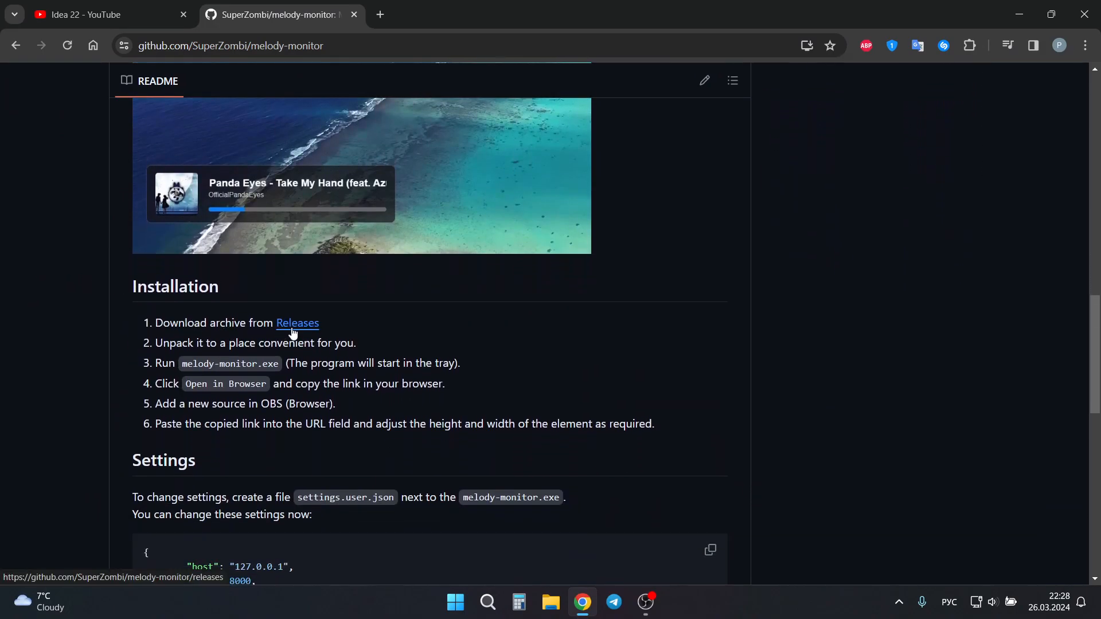
pyautogui.click(296, 323)
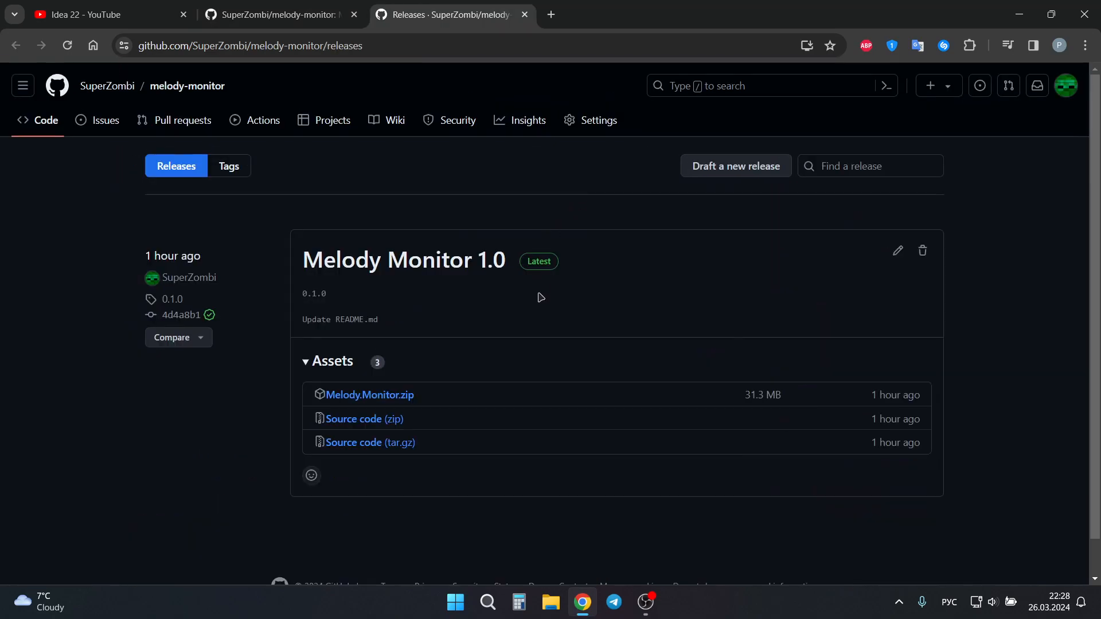
pyautogui.moveTo(369, 395)
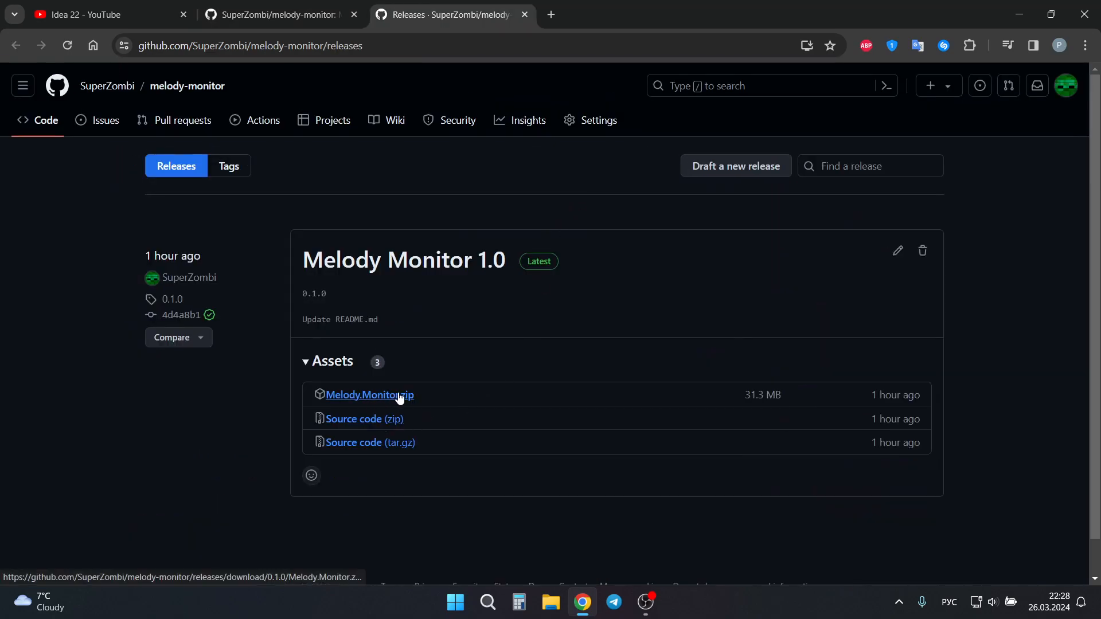
pyautogui.click(368, 394)
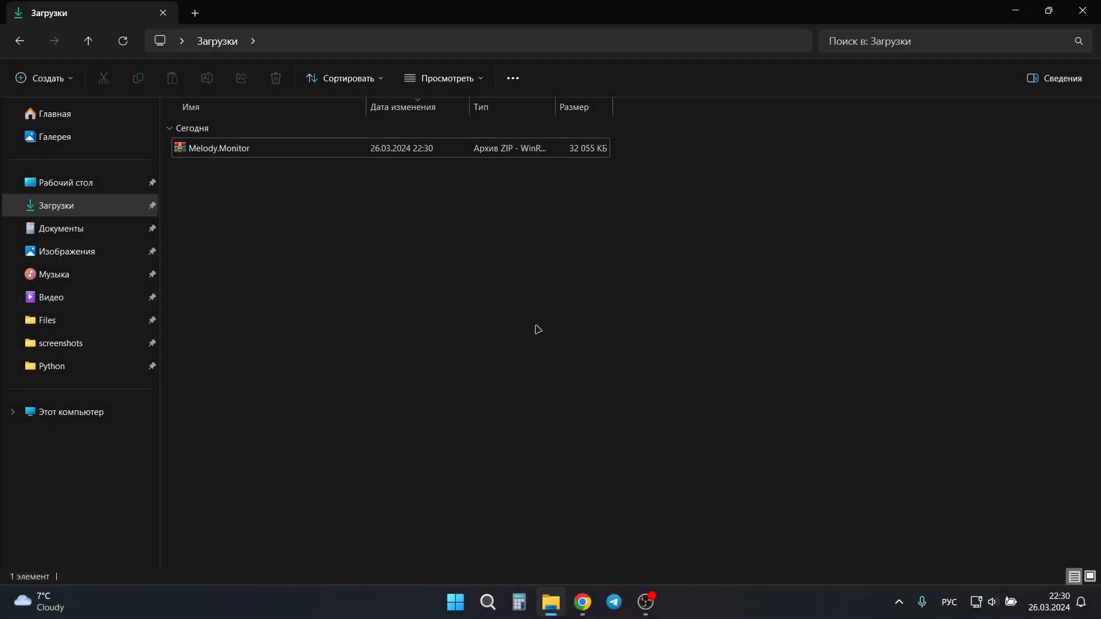
# Extract Melody.Monitor.zip in Downloads and run Melody Monitor.exe from the extracted folder.
pyautogui.click(220, 148)
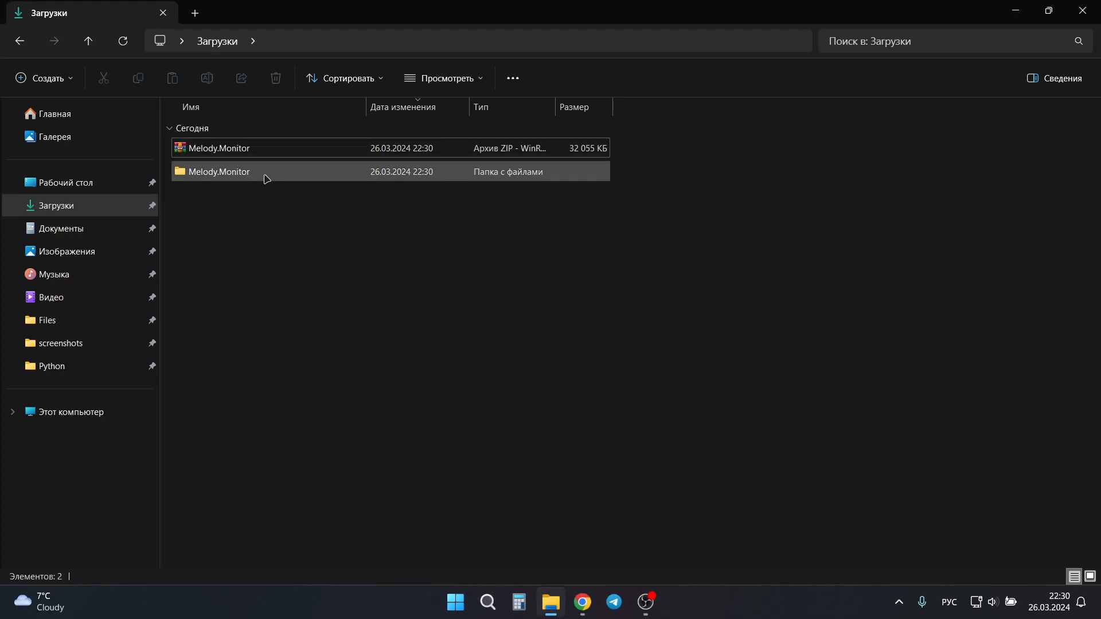
pyautogui.doubleClick(218, 171)
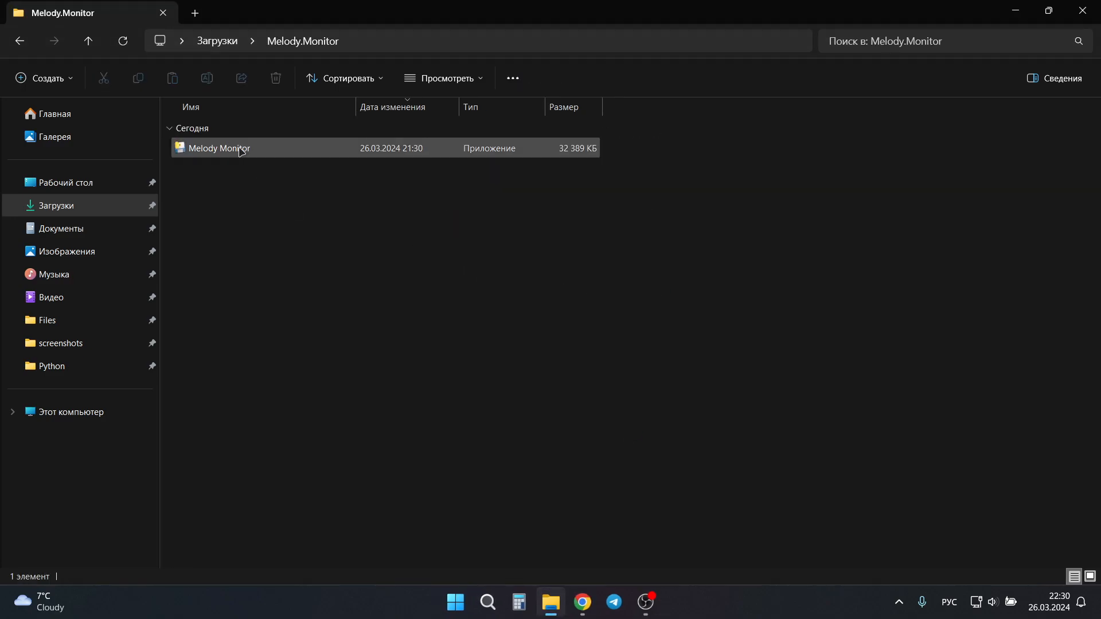
pyautogui.moveTo(236, 148)
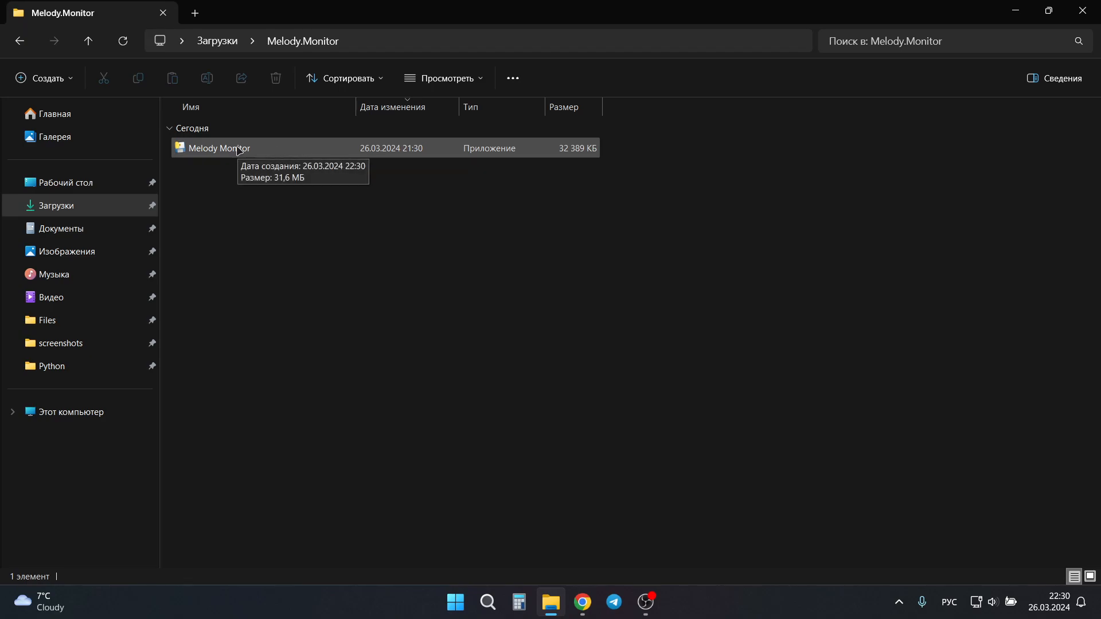
pyautogui.click(218, 148)
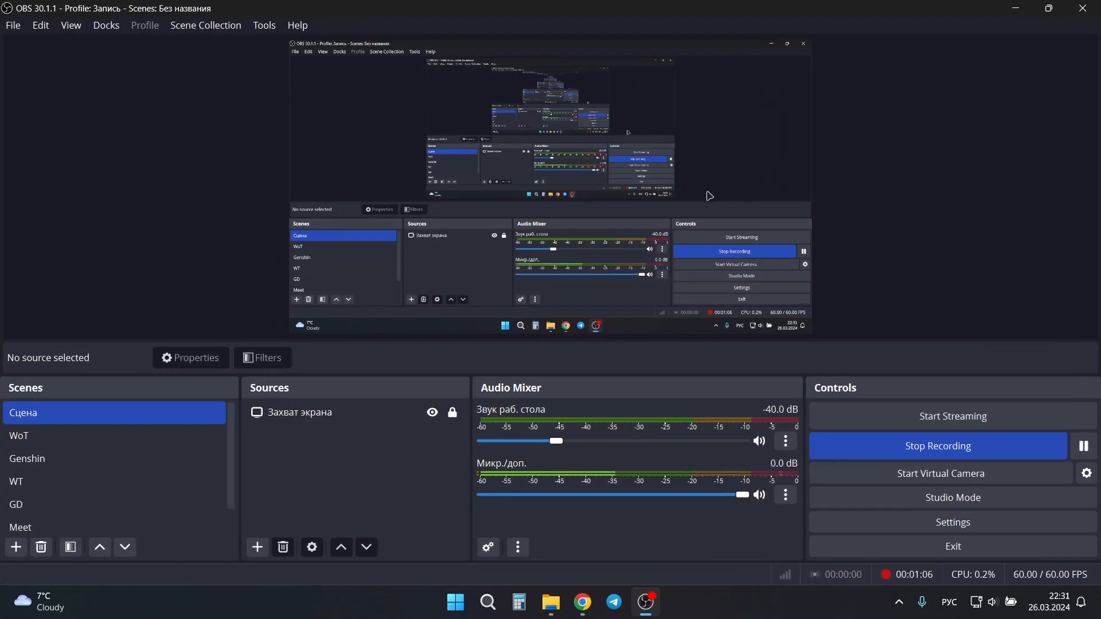
# Add a Browser source for the 127.0.0.1:8000 page with width 600 and height 150.
pyautogui.click(256, 547)
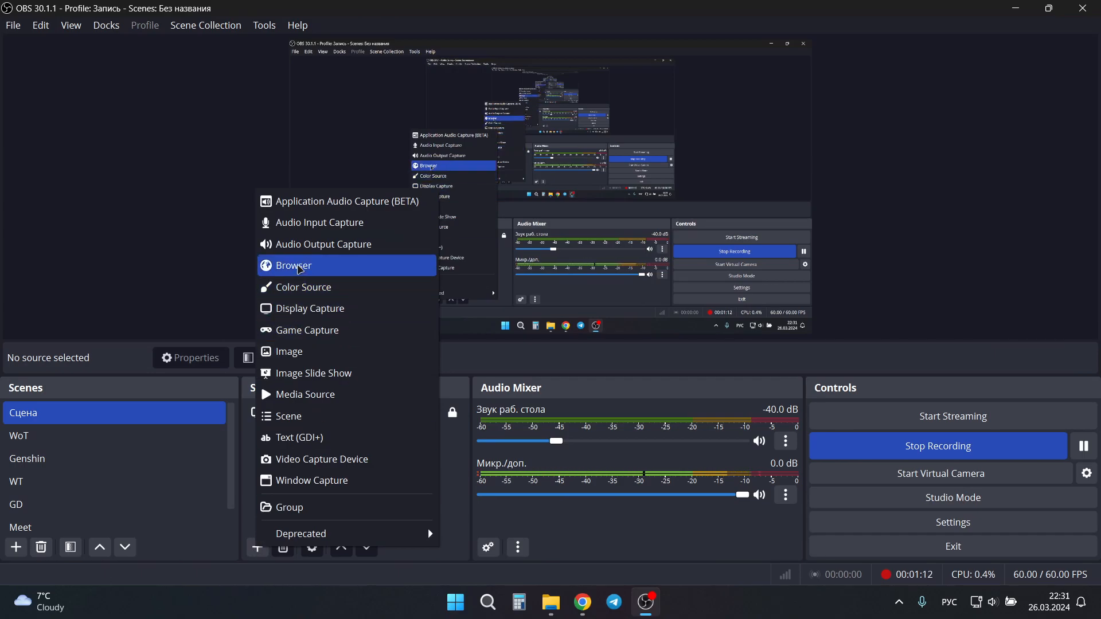
pyautogui.click(292, 265)
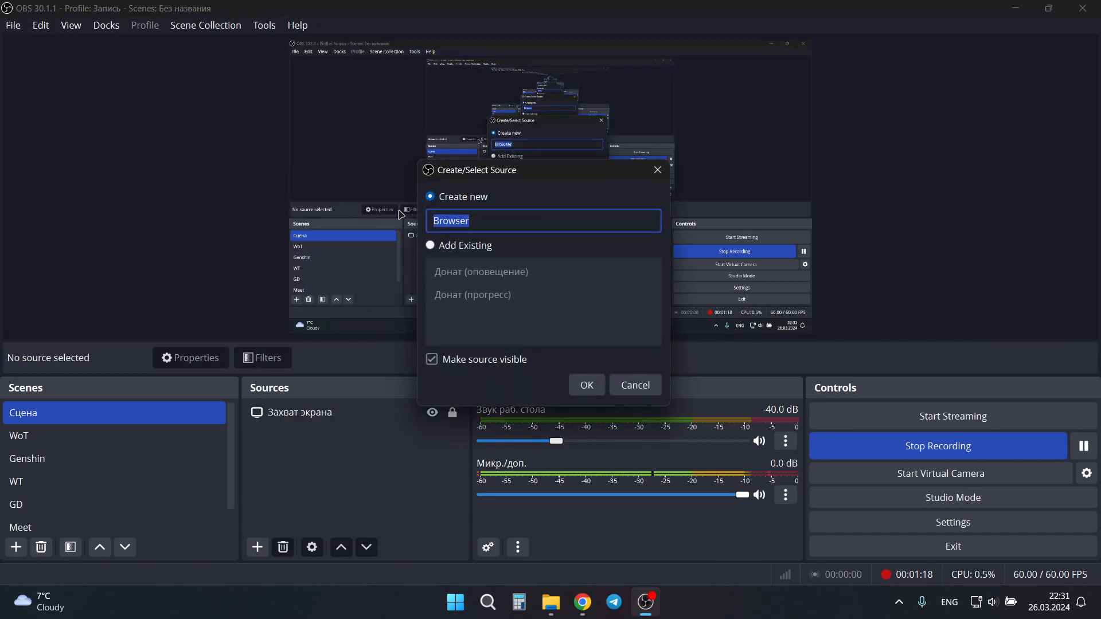
pyautogui.click(586, 385)
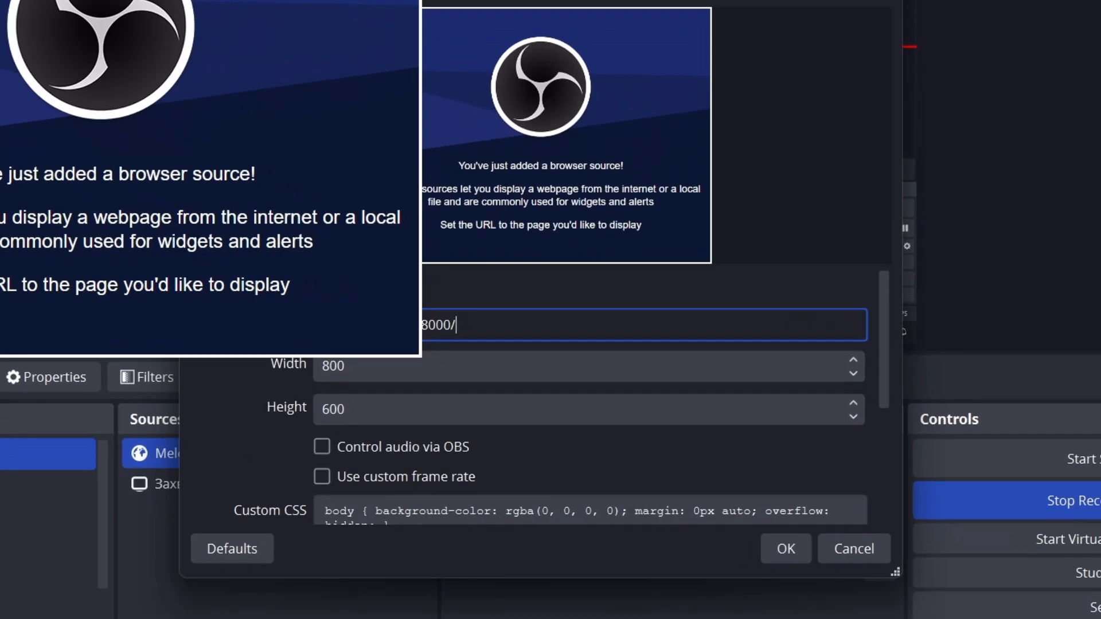
pyautogui.moveTo(298, 372)
pyautogui.write('600')
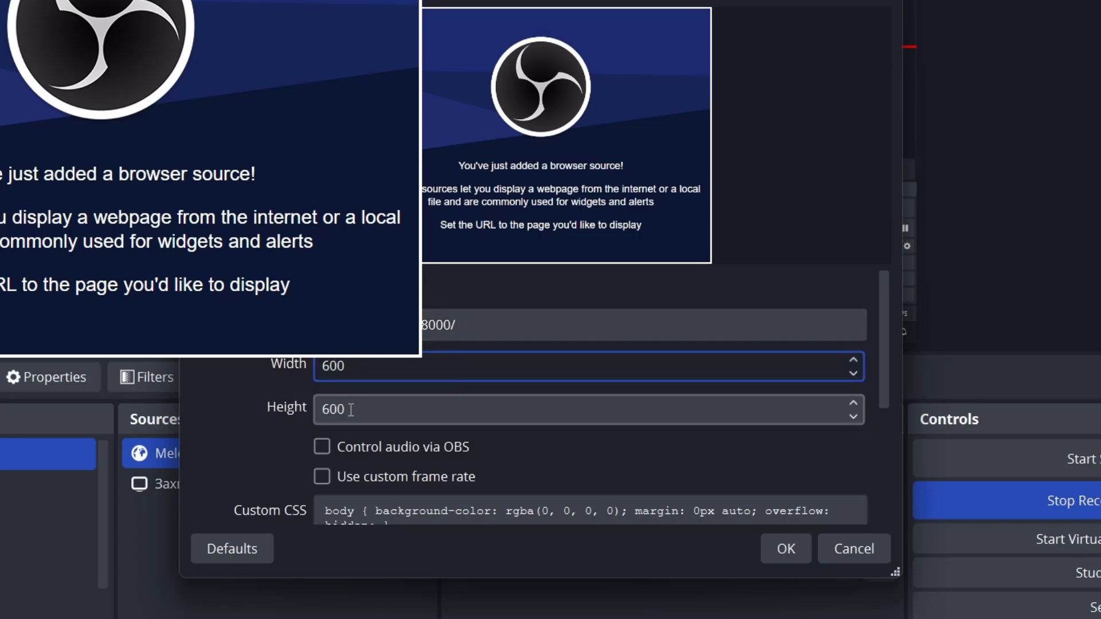
pyautogui.write('150')
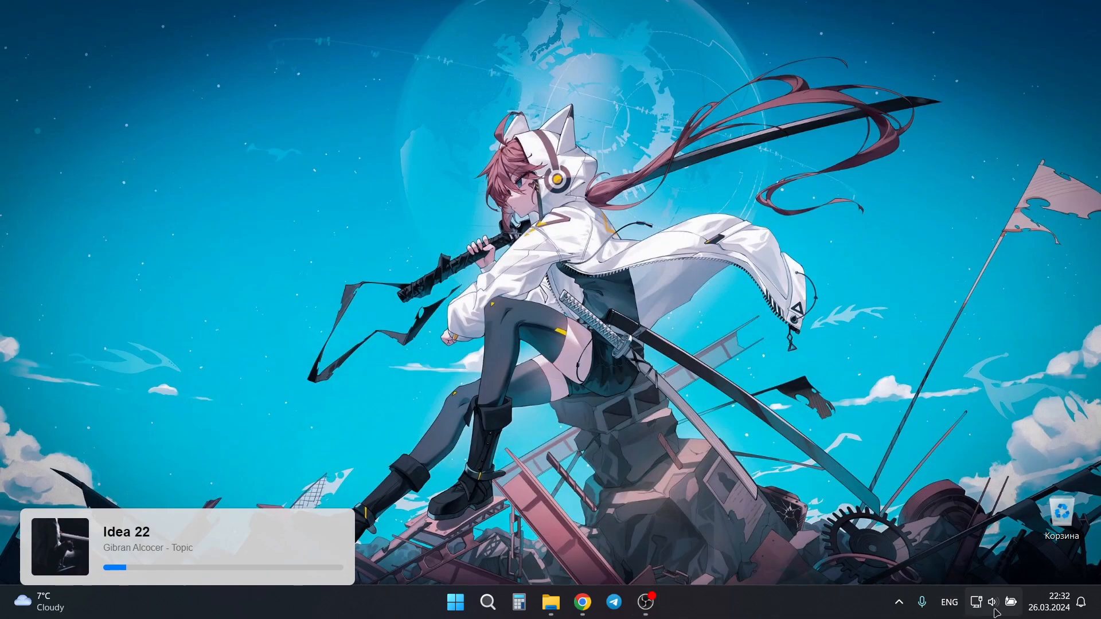
# Check the system media panel, then return to OBS Studio from the taskbar.
pyautogui.click(991, 602)
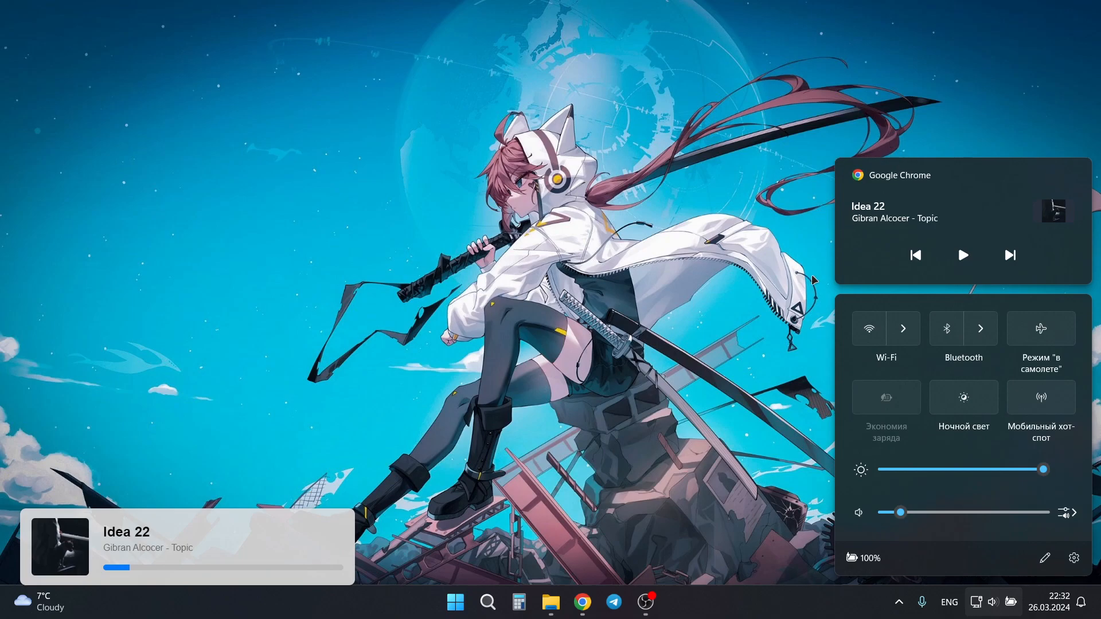
pyautogui.moveTo(833, 238)
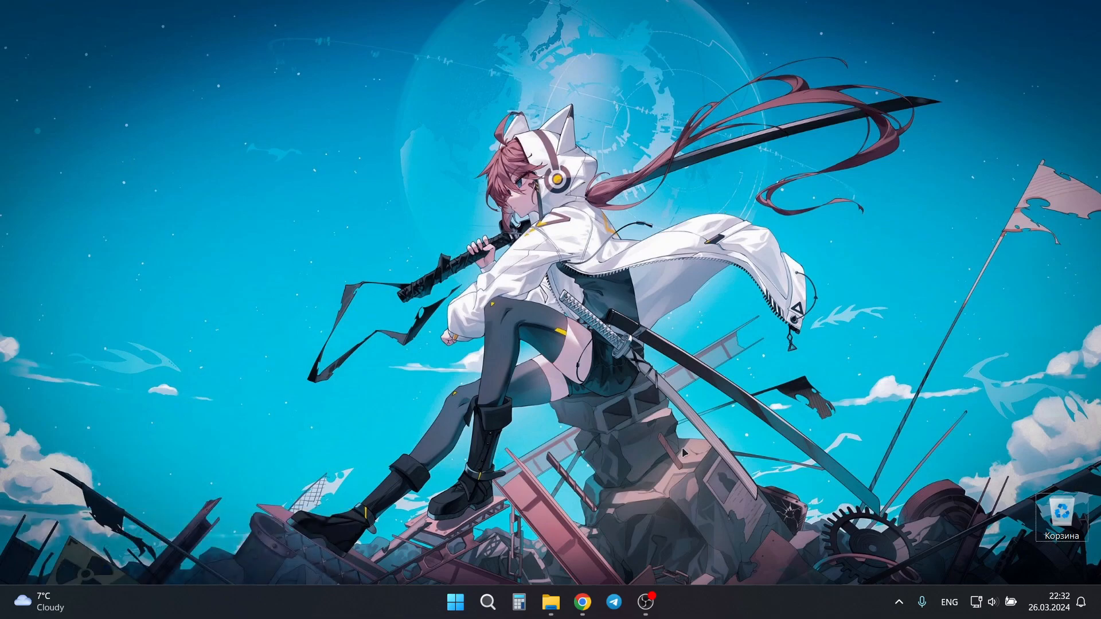
pyautogui.click(644, 602)
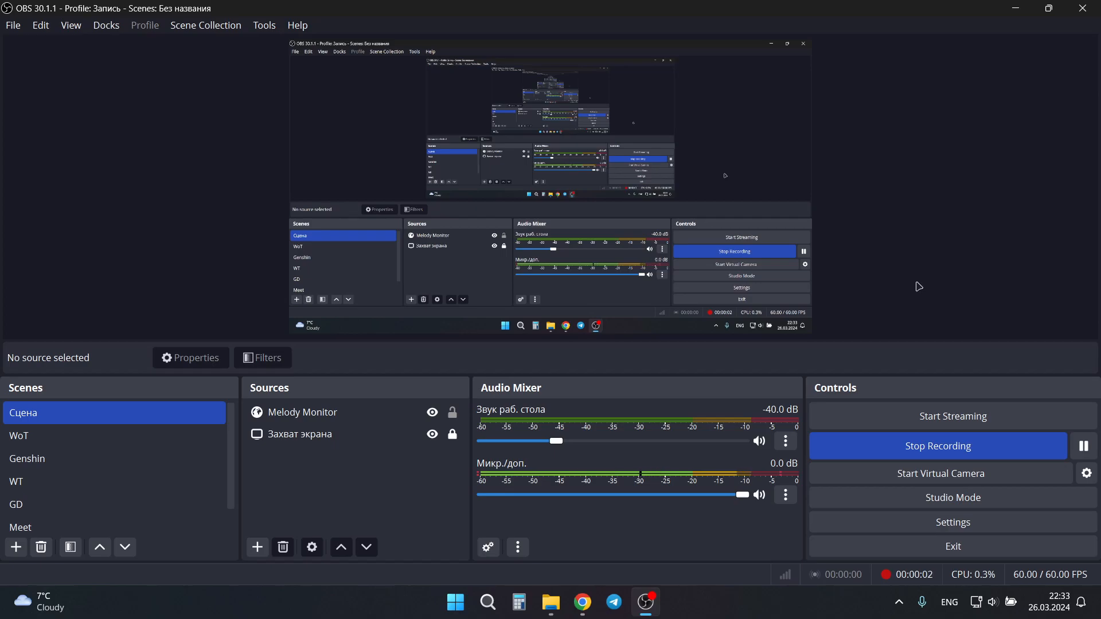
# Append theme=dark to the Melody Monitor source URL and refresh the page cache.
pyautogui.click(301, 411)
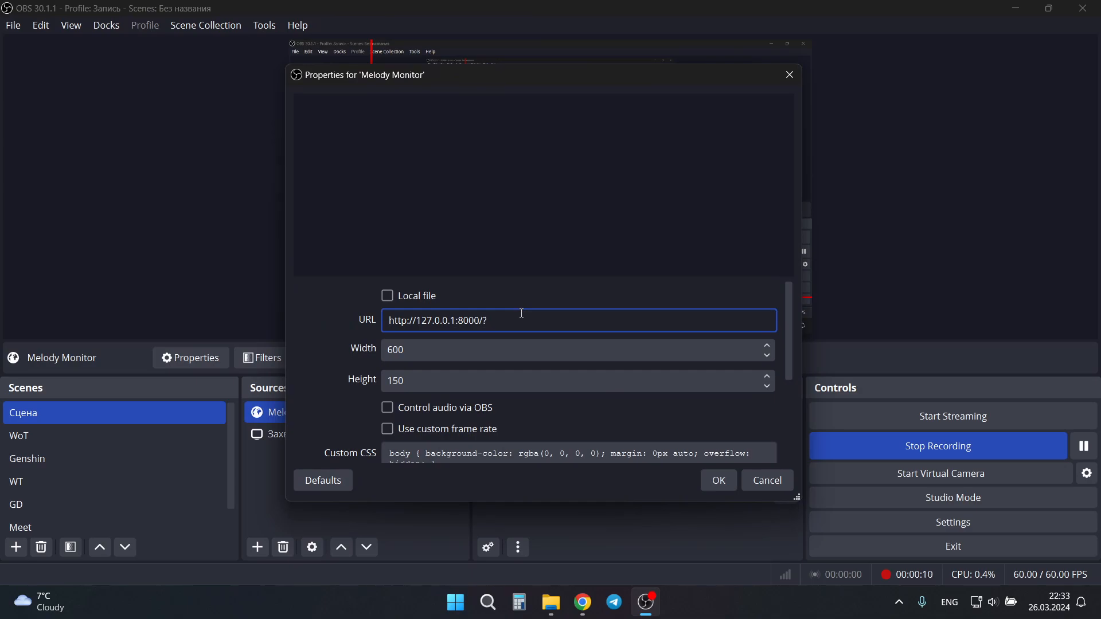
pyautogui.write('theme')
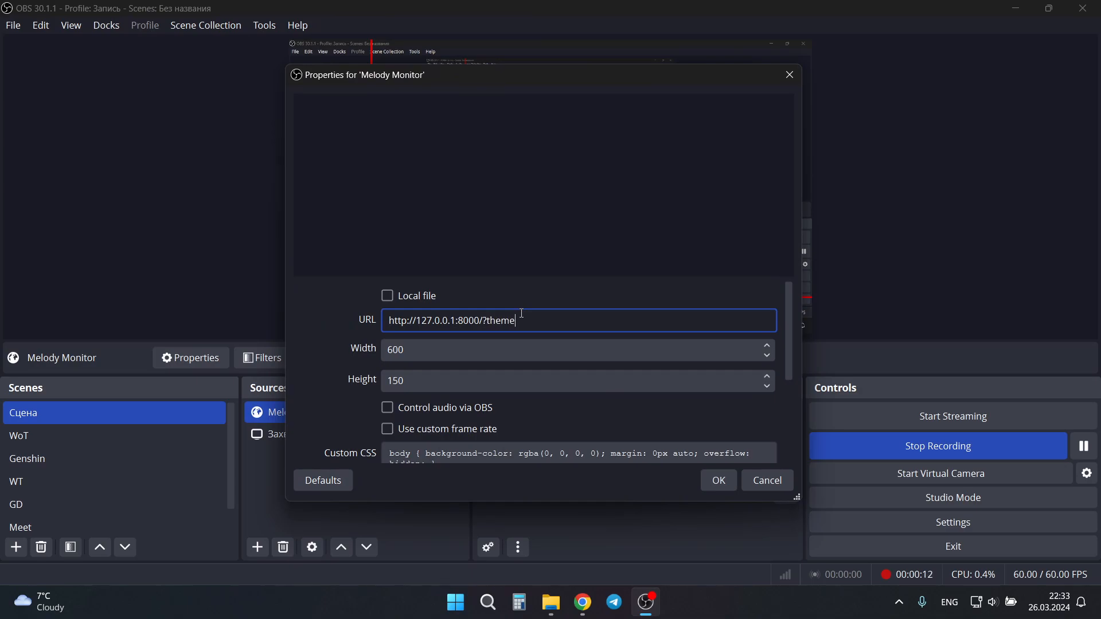
pyautogui.write('=dark')
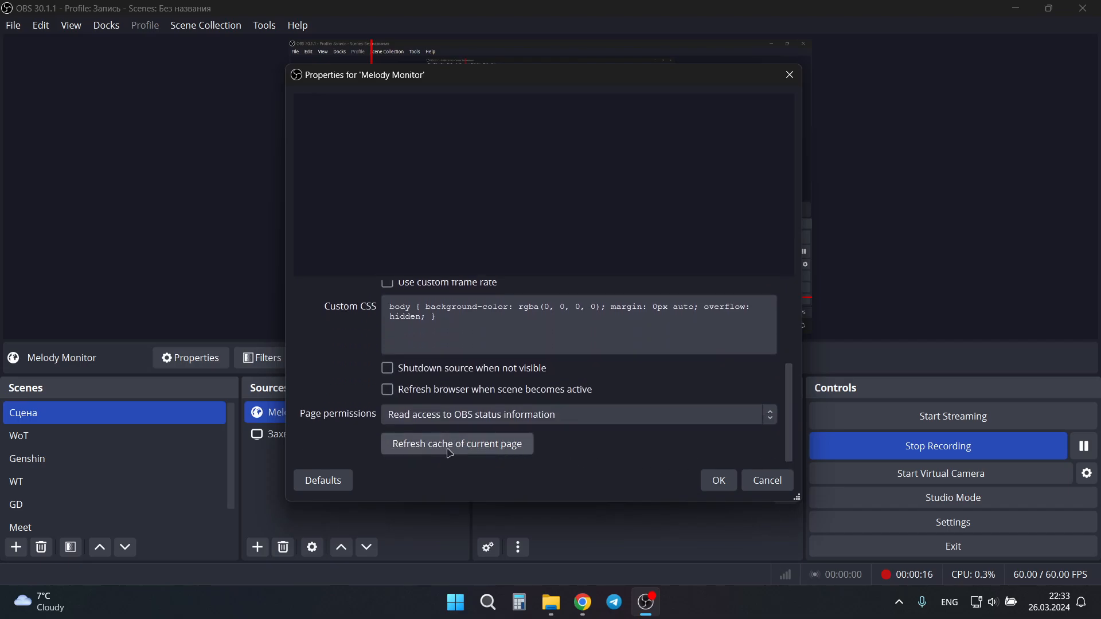
pyautogui.click(718, 480)
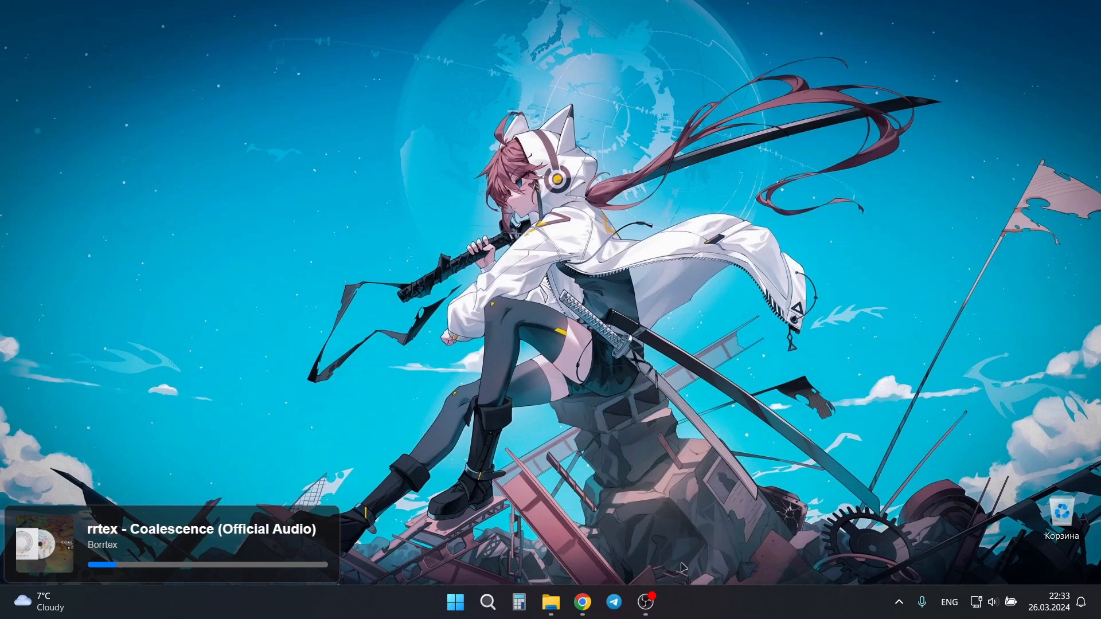
# Surface Sublime Text's settings.user.json, then switch to Chrome on the repository page.
pyautogui.click(898, 602)
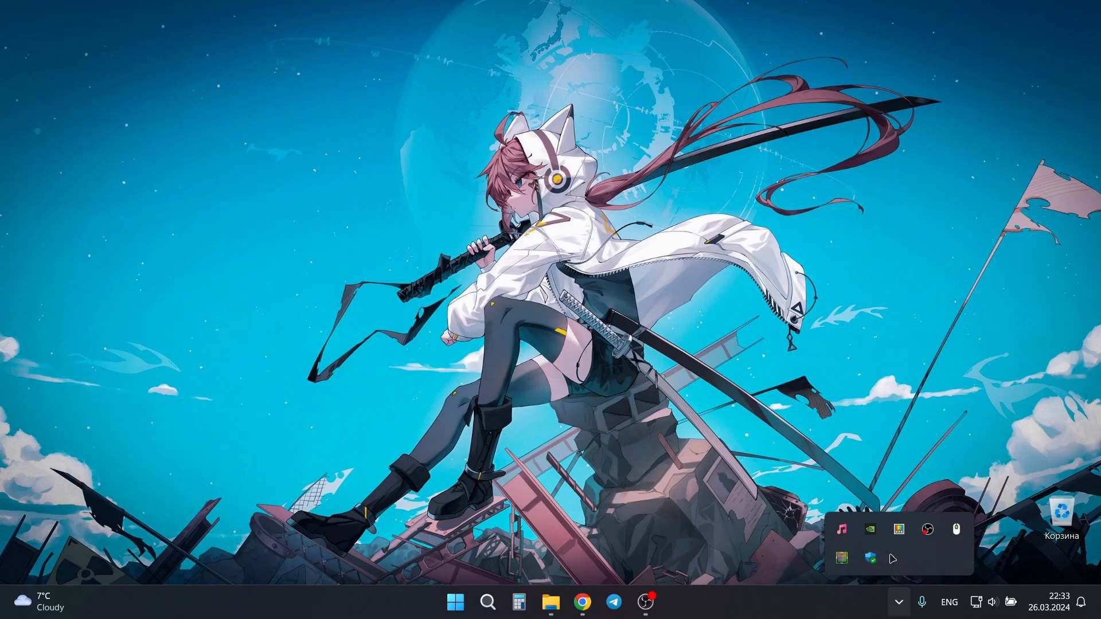
pyautogui.click(658, 602)
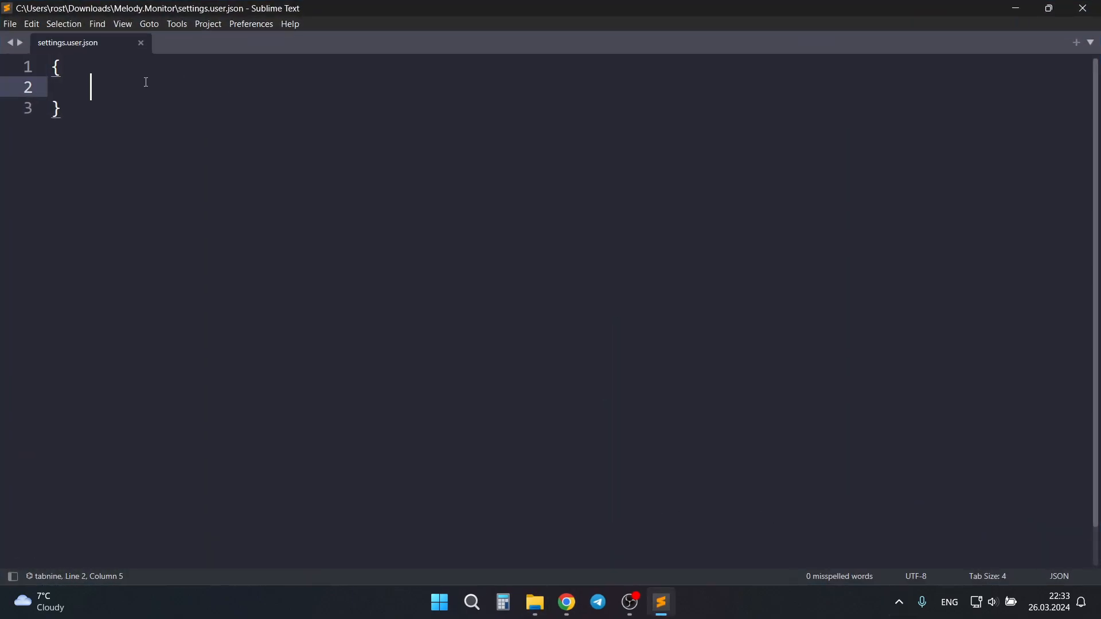
pyautogui.click(565, 607)
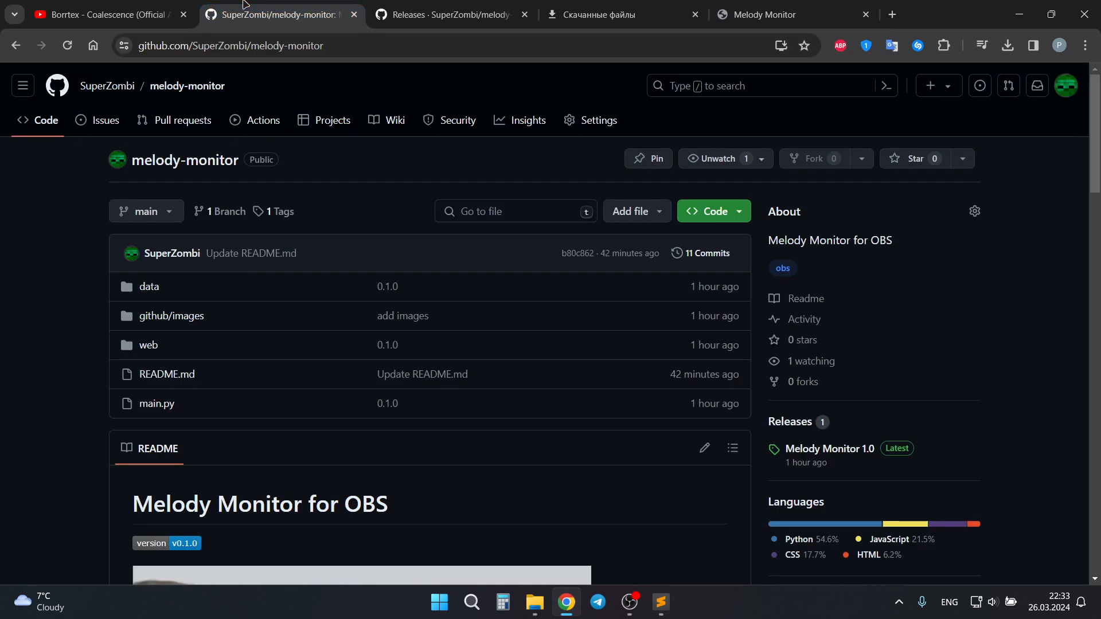
# Select the "theme": "light" line in the README's Settings example to copy it.
pyautogui.scroll(-3)
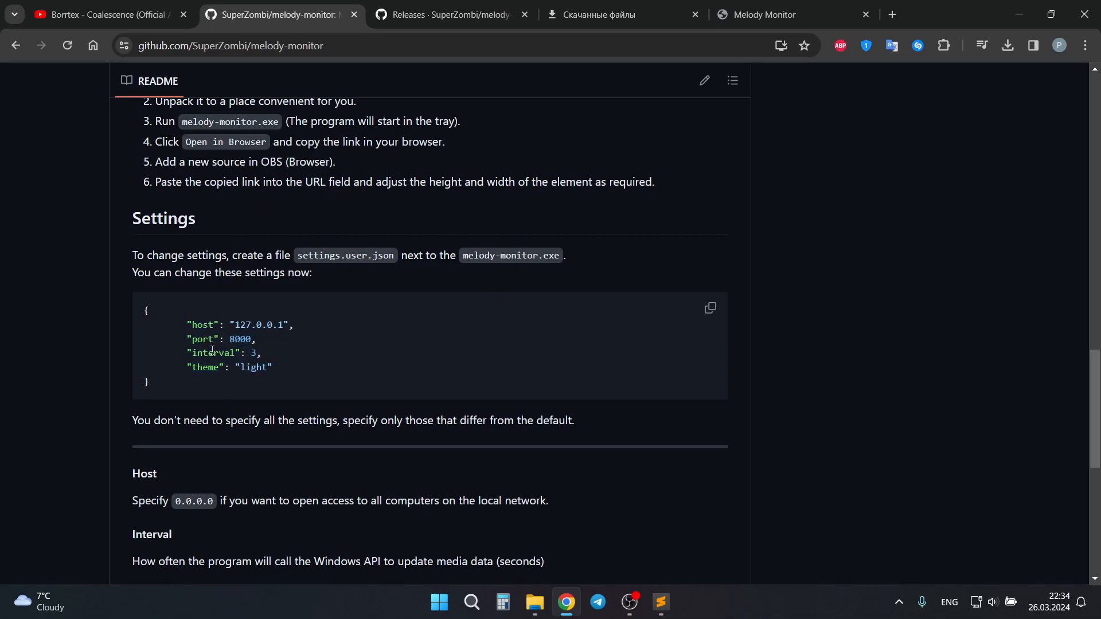
pyautogui.scroll(-3)
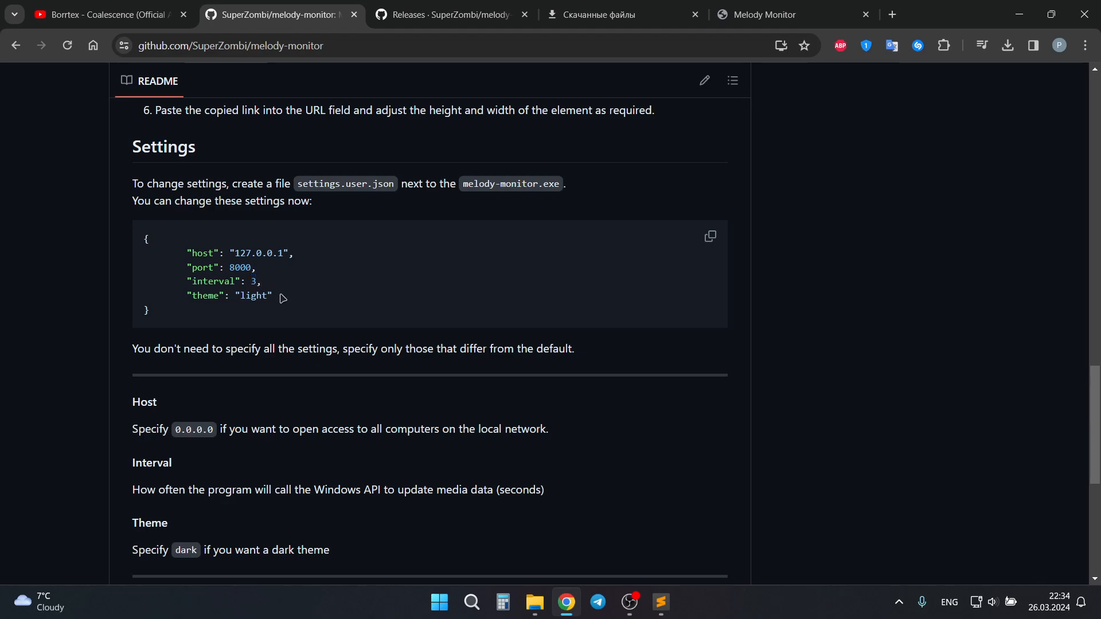
pyautogui.tripleClick(228, 296)
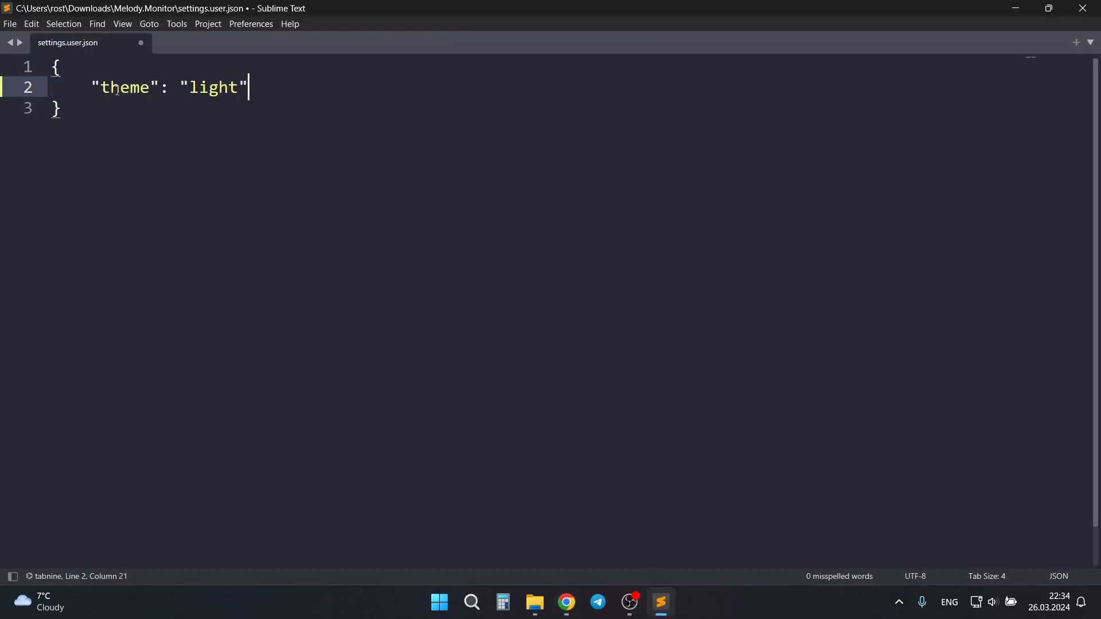
# Change the pasted theme value in settings.user.json from light to dark and save.
pyautogui.write('da')
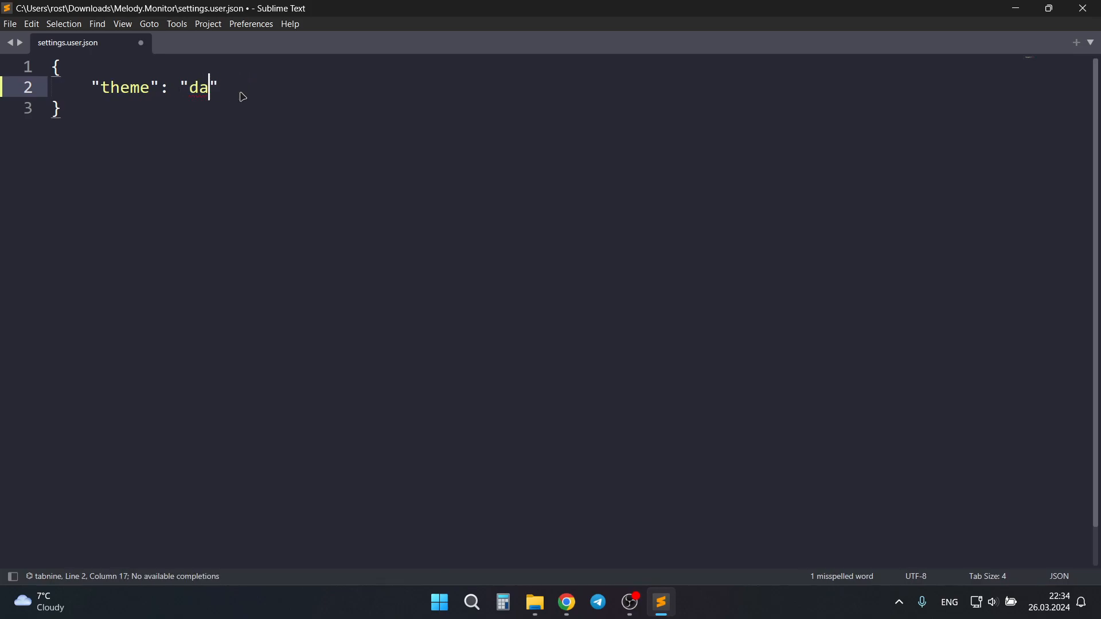
pyautogui.write('rk')
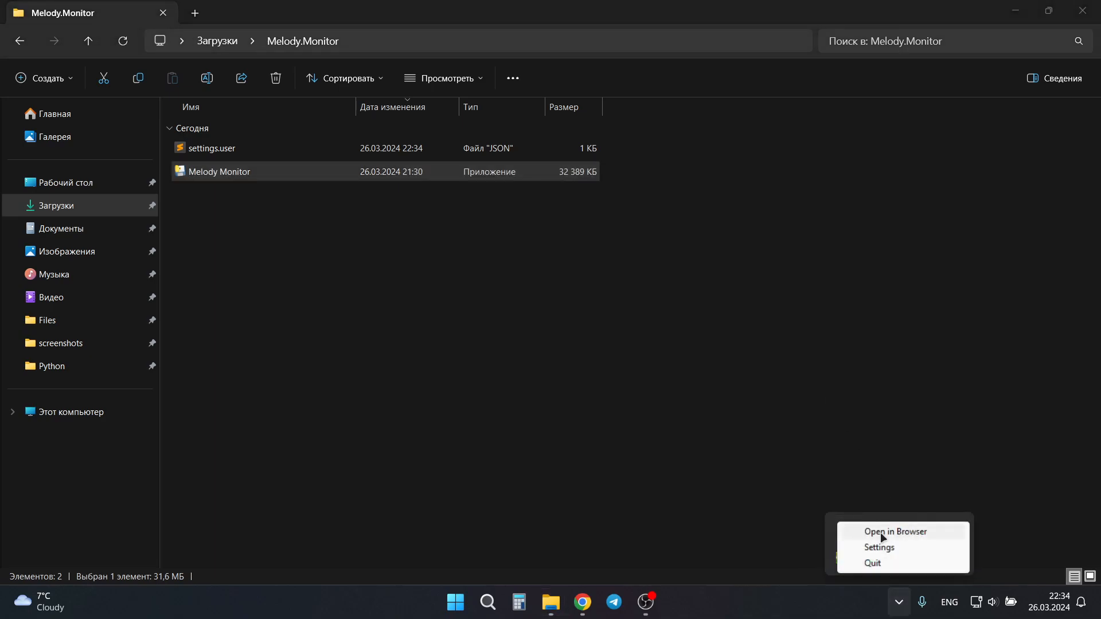
pyautogui.click(671, 487)
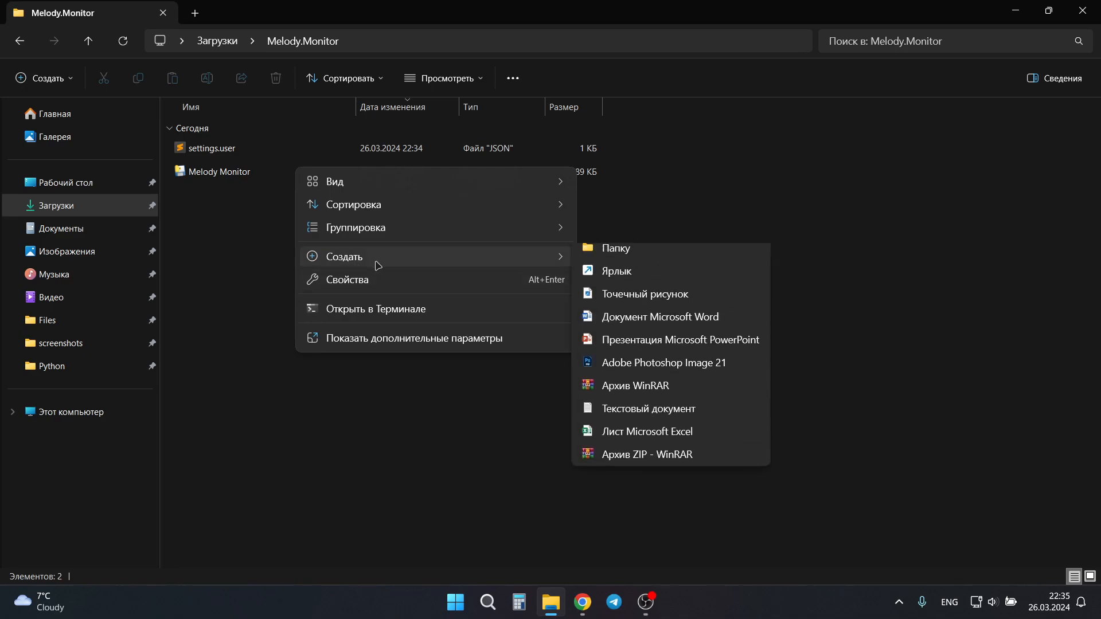
# Create a mods folder in Melody.Monitor with a new mod1.css file and open its context menu.
pyautogui.click(614, 248)
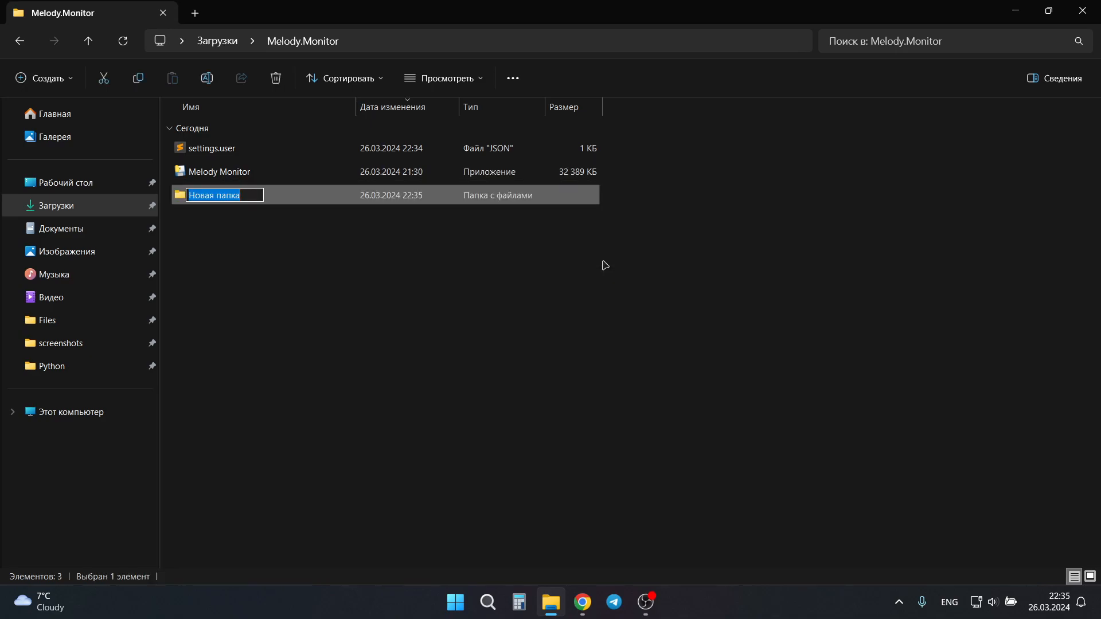
pyautogui.write('mods')
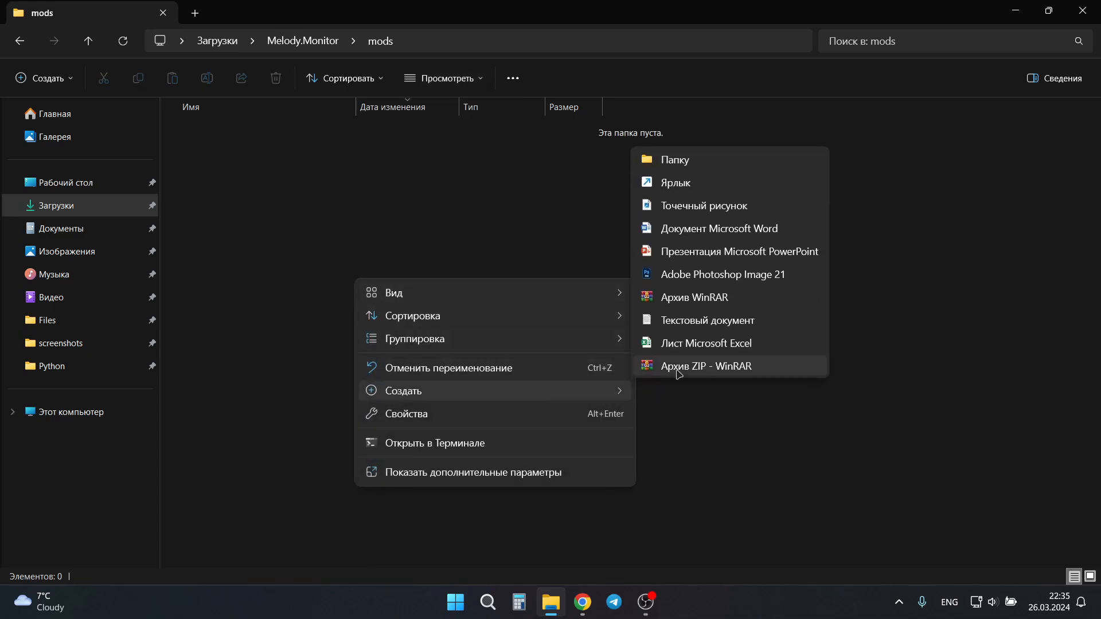
pyautogui.click(708, 320)
pyautogui.write('mod')
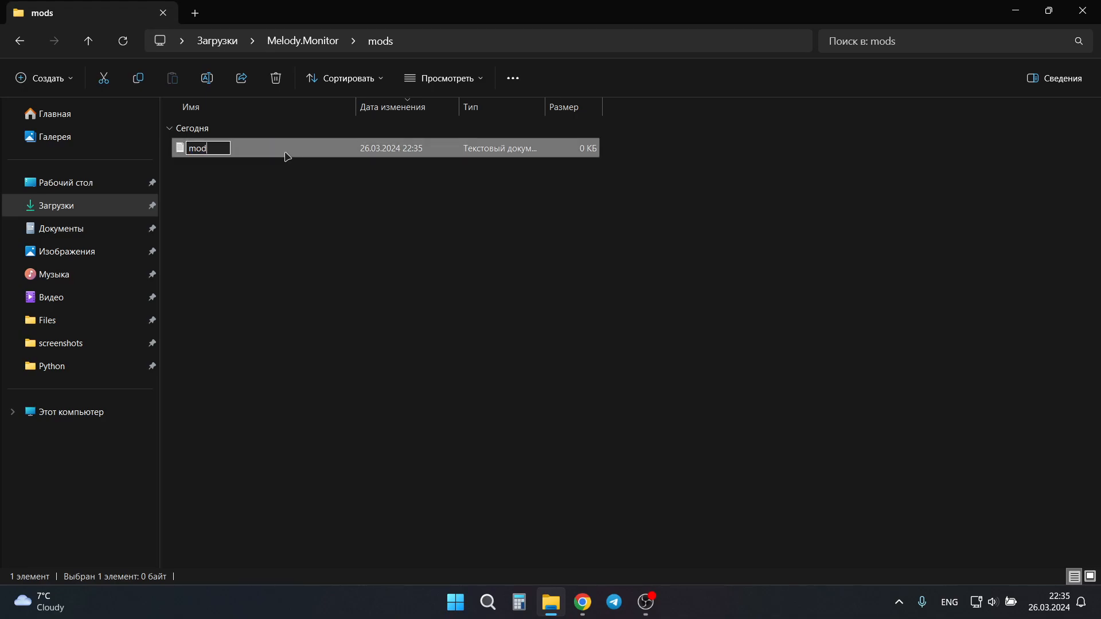
pyautogui.write('1.css')
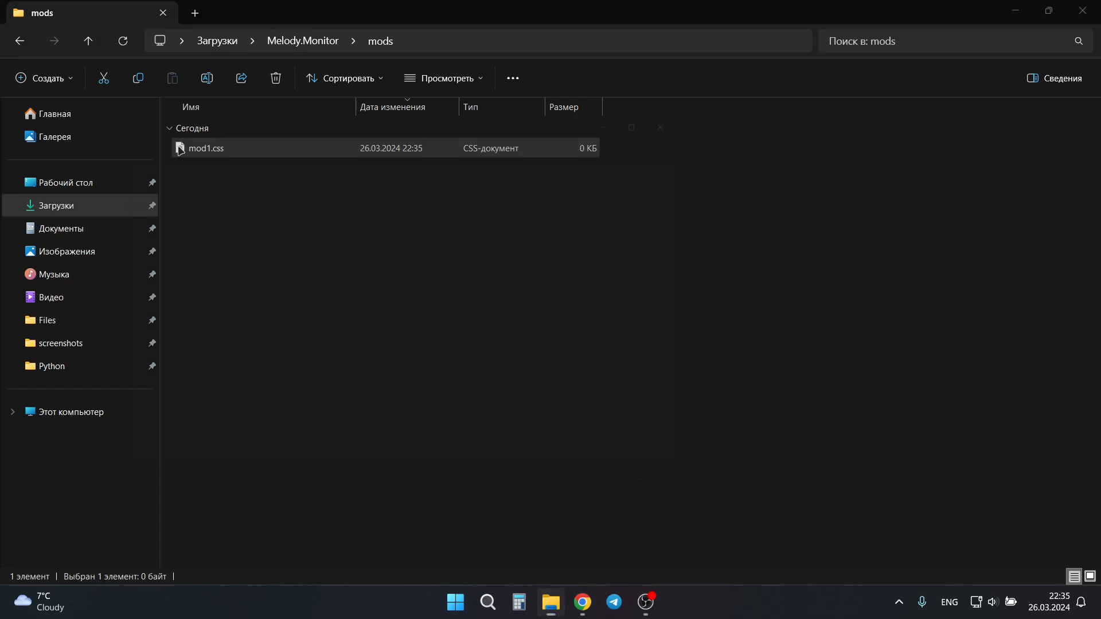
pyautogui.rightClick(205, 148)
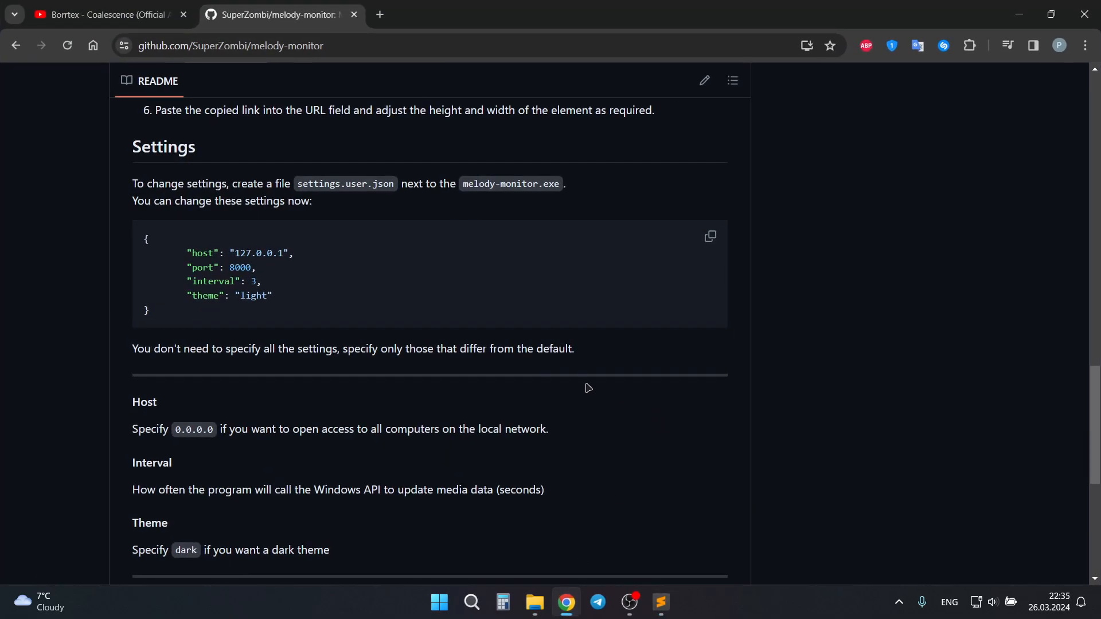
pyautogui.scroll(-3)
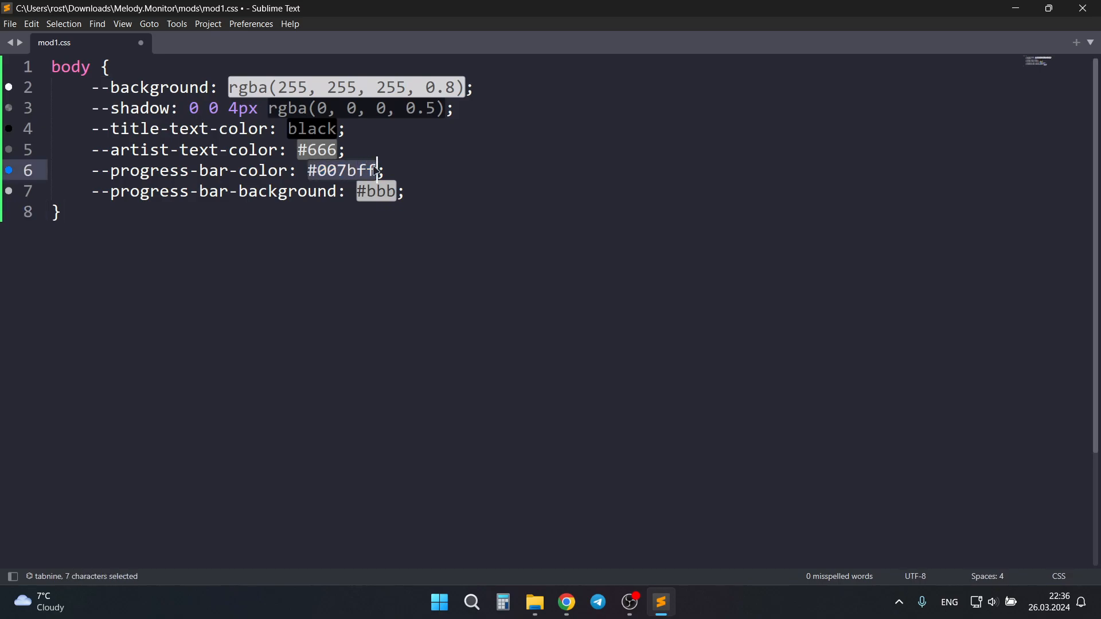
# Set --progress-bar-color to red in mod1.css and remove the other variable lines.
pyautogui.write('red')
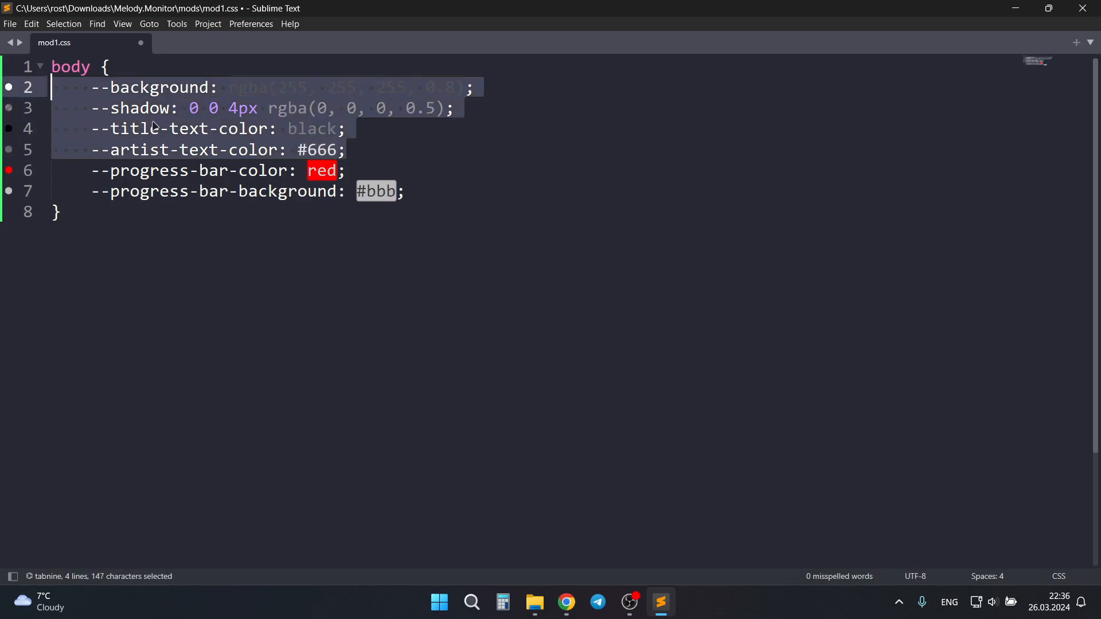
pyautogui.press('Delete')
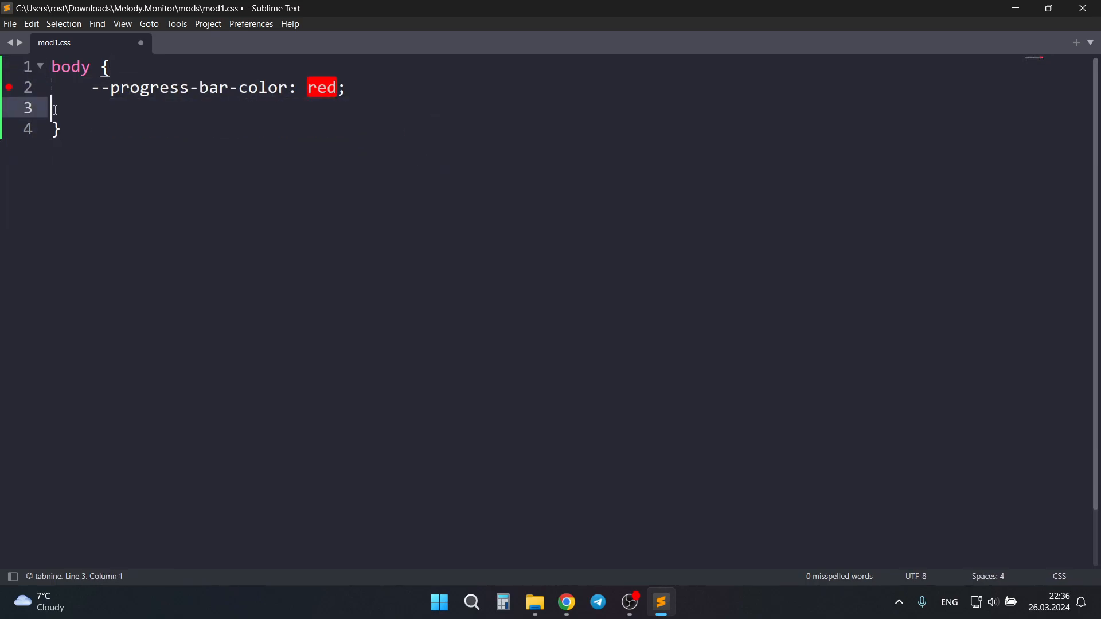
pyautogui.press('backspace')
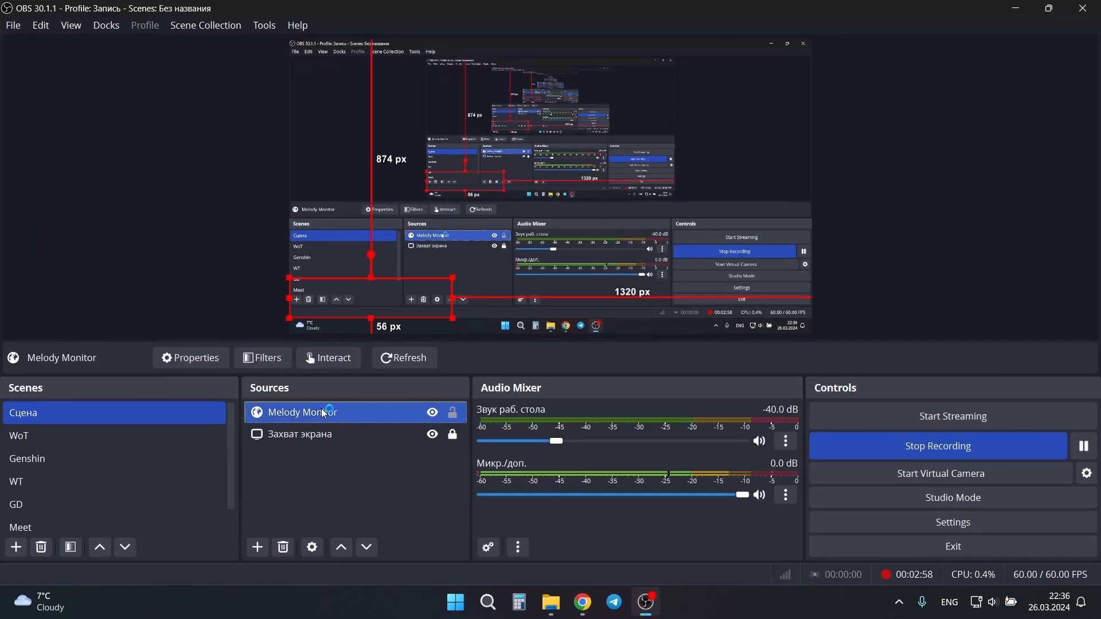
# View the Melody Monitor browser source's properties with its dark-theme URL, size and custom CSS fields.
pyautogui.click(189, 358)
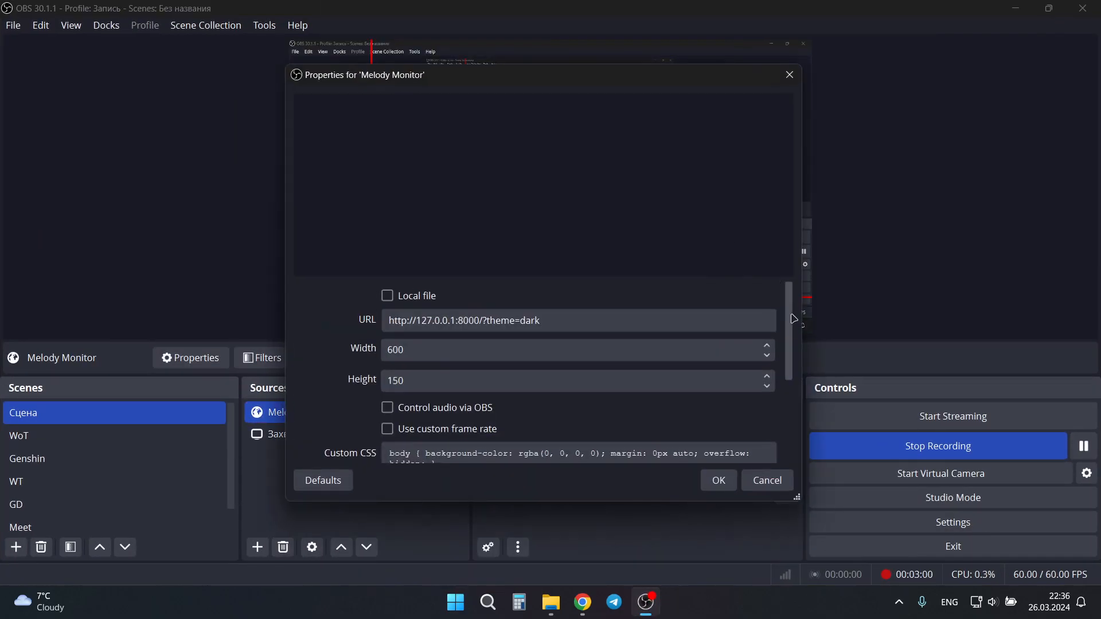
pyautogui.scroll(-3)
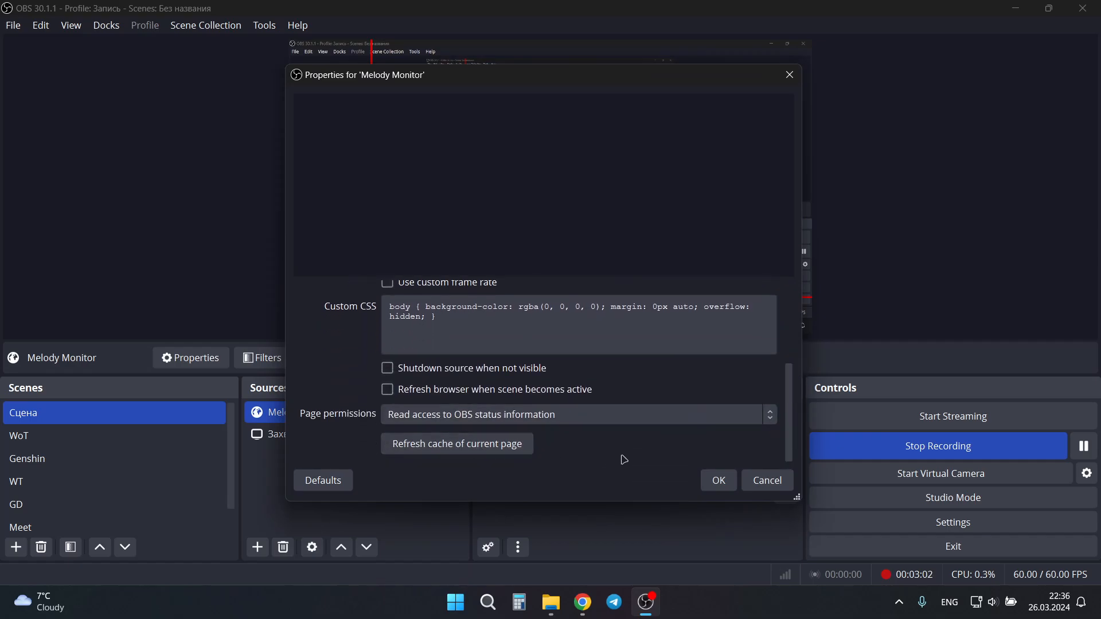